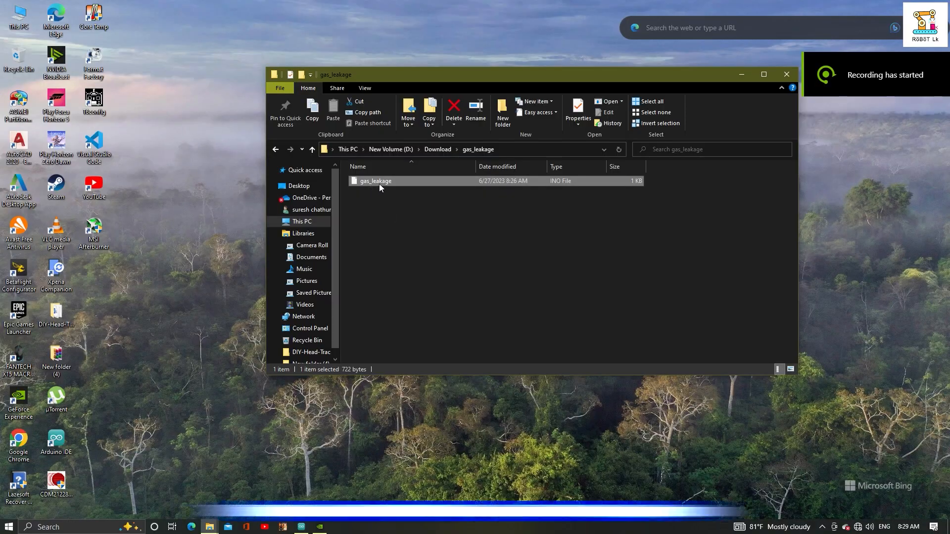
- Open gas_leakage.ino with arduino.exe from the 'How do you want to open' dialog
double_click(375, 180)
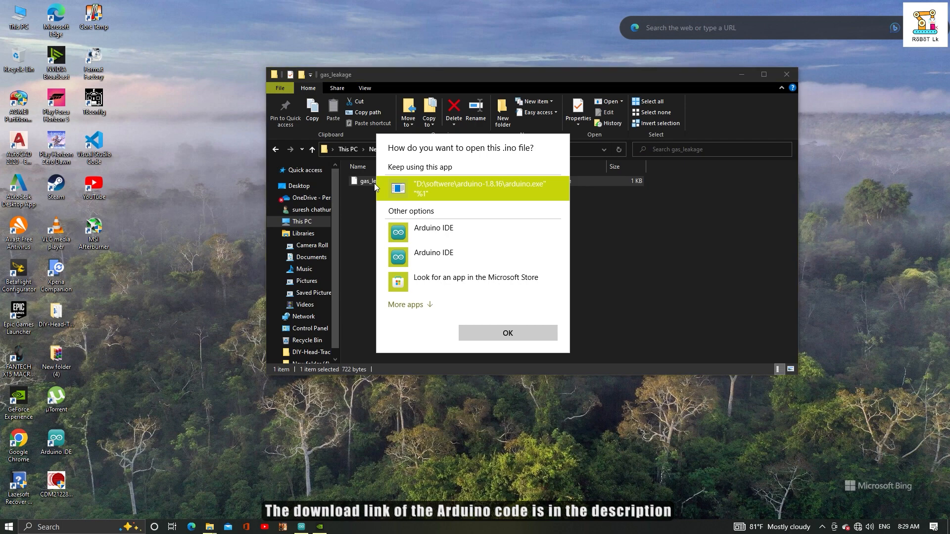
click(507, 333)
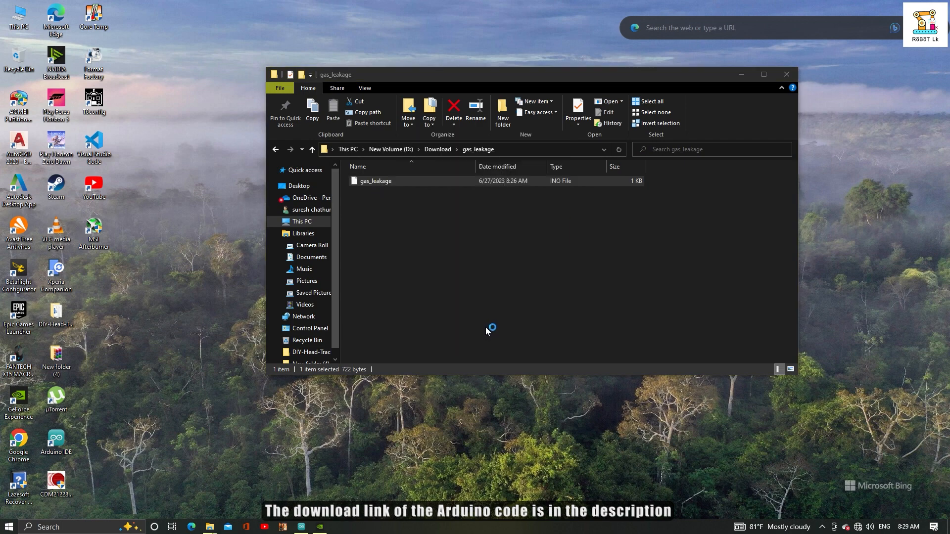
double_click(376, 180)
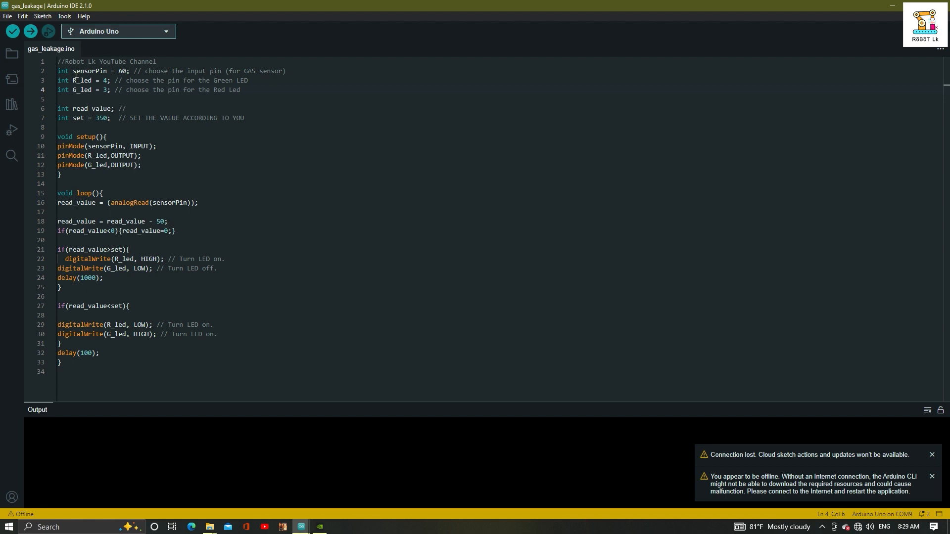
double_click(81, 81)
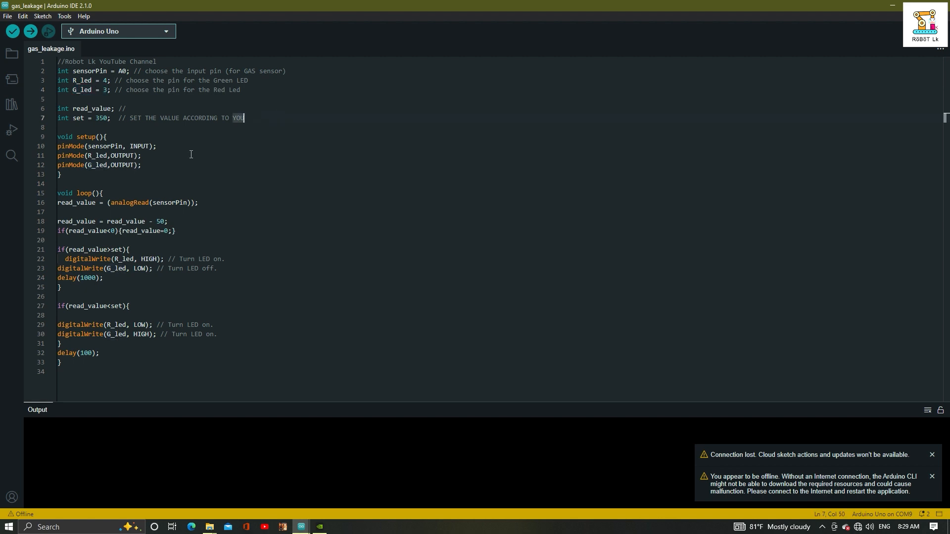
mouse_move(176, 146)
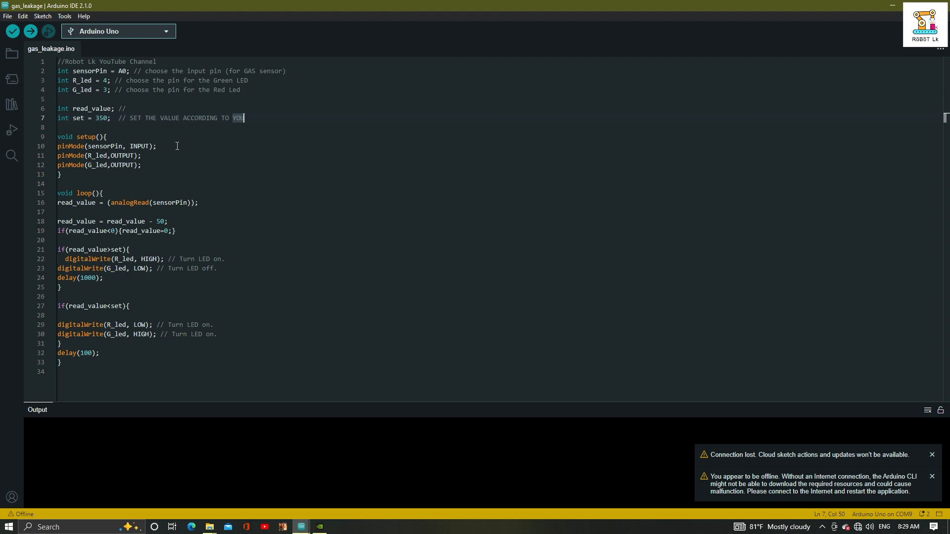
click(95, 118)
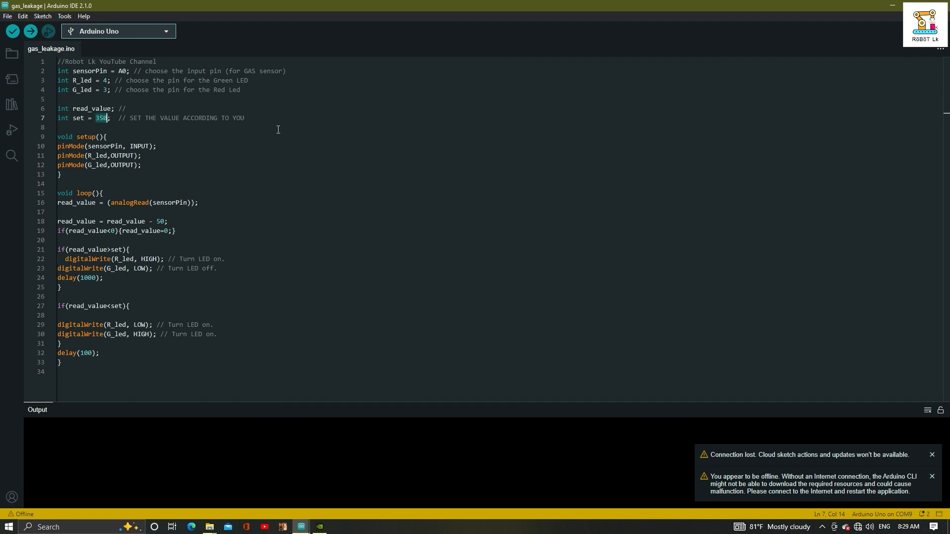
click(932, 454)
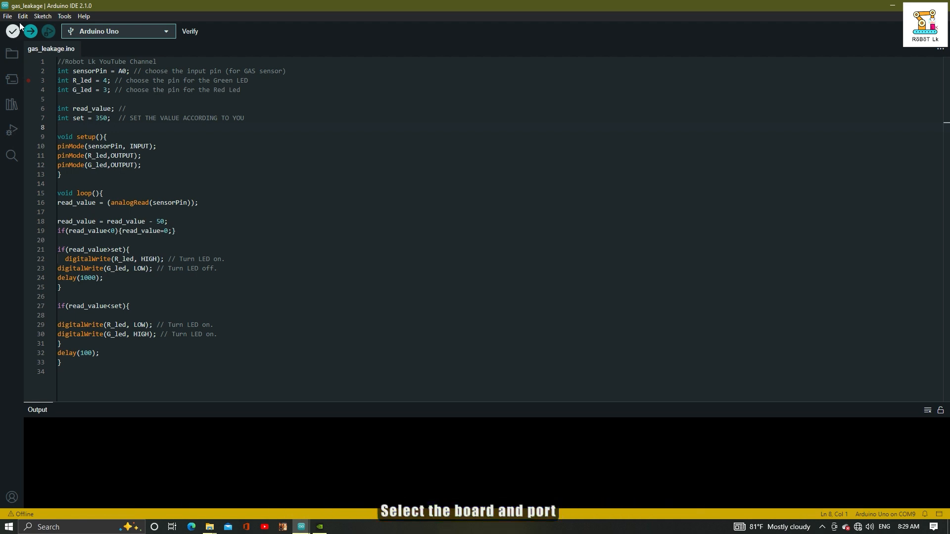
- Verify the gas_leakage sketch (1108 bytes) and upload it to the Arduino Uno
click(64, 16)
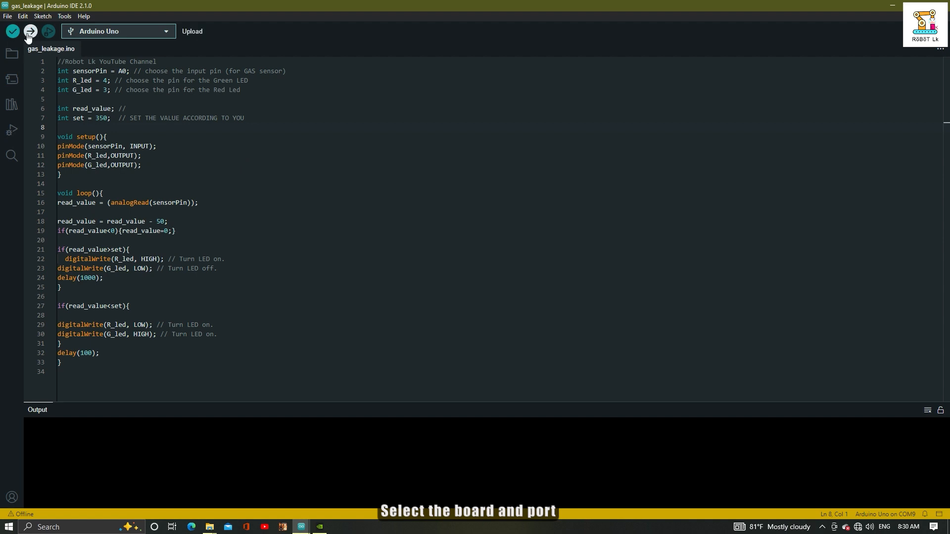
click(29, 30)
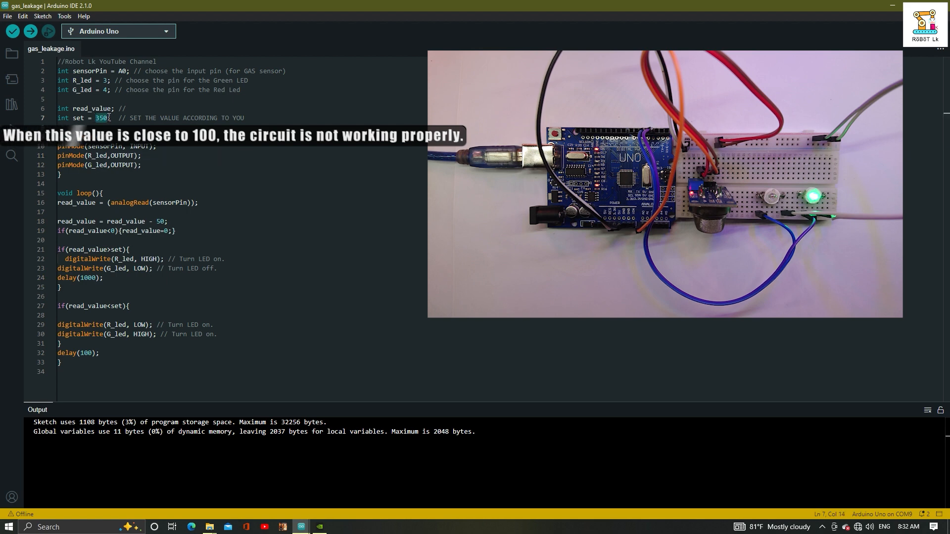
- Change 'int set = 350;' to 100 and upload the sketch to the board
text(100)
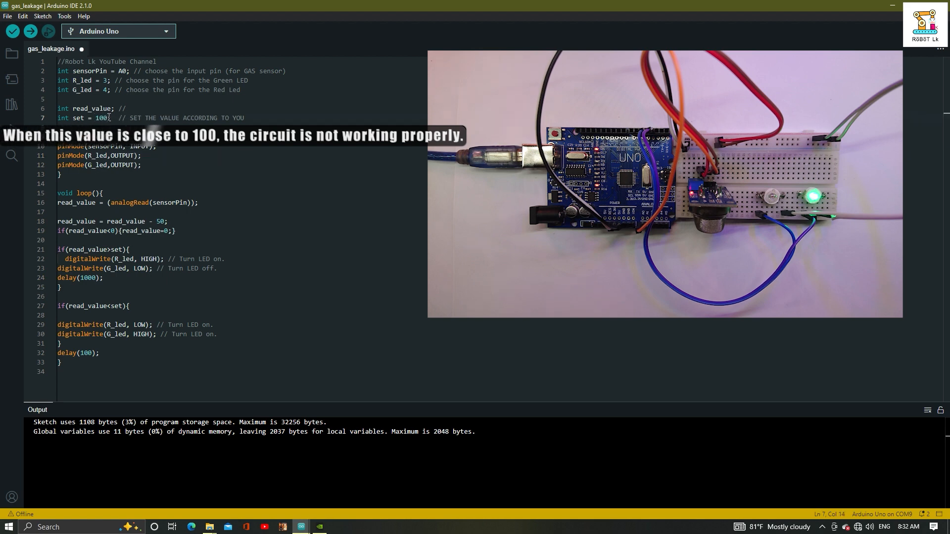
click(29, 31)
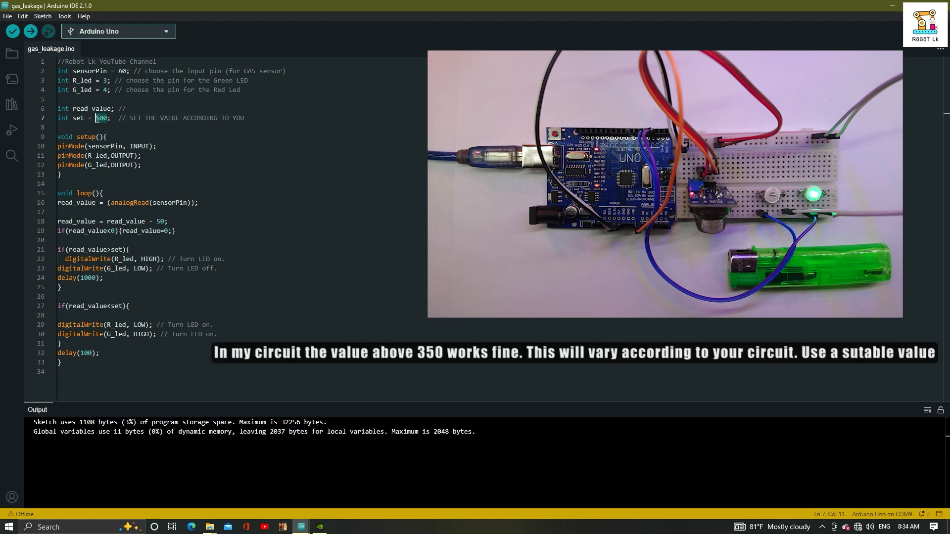
- Change 'int set' back to 350 and upload the sketch to the Arduino Uno
text(35)
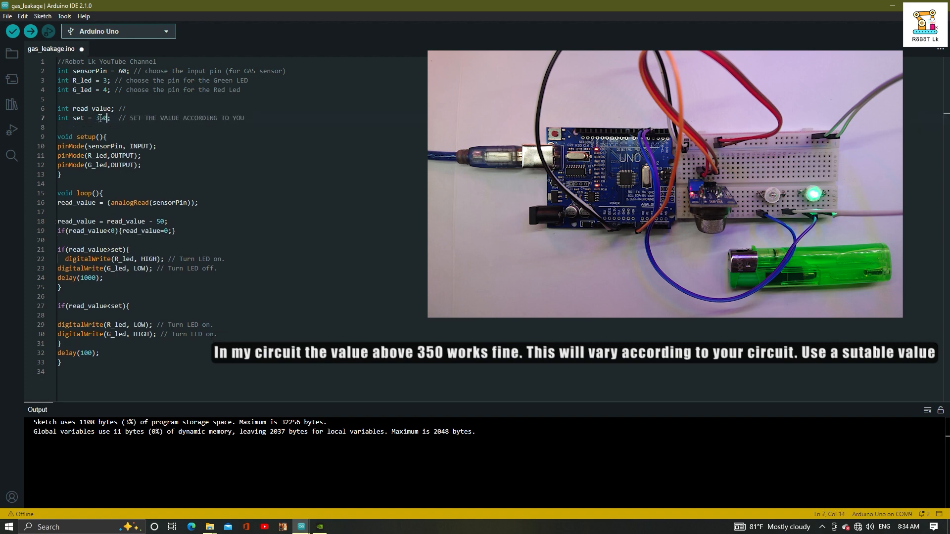
click(29, 31)
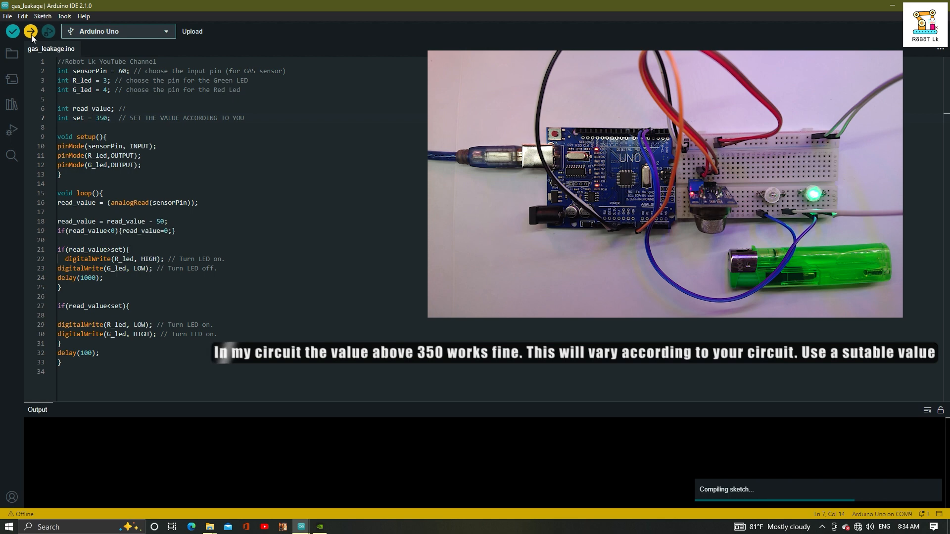
click(30, 31)
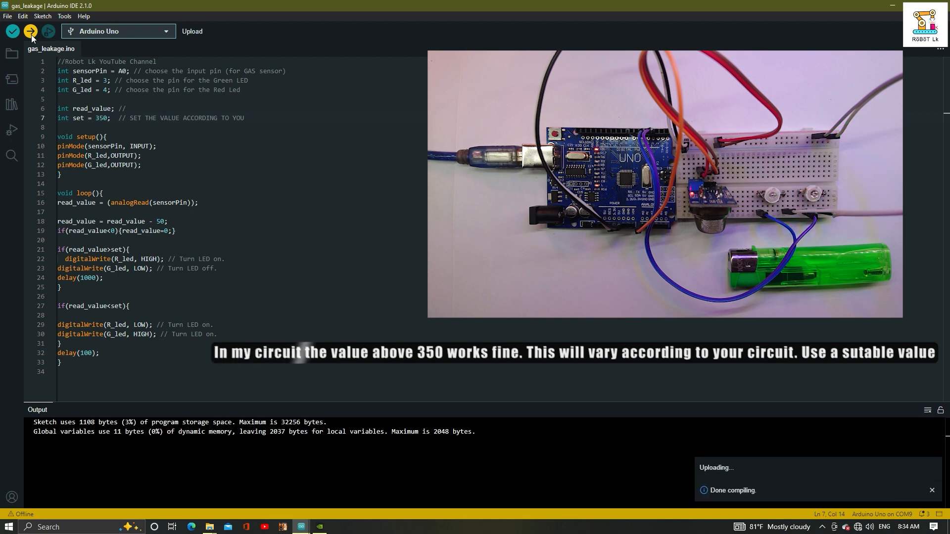
click(29, 31)
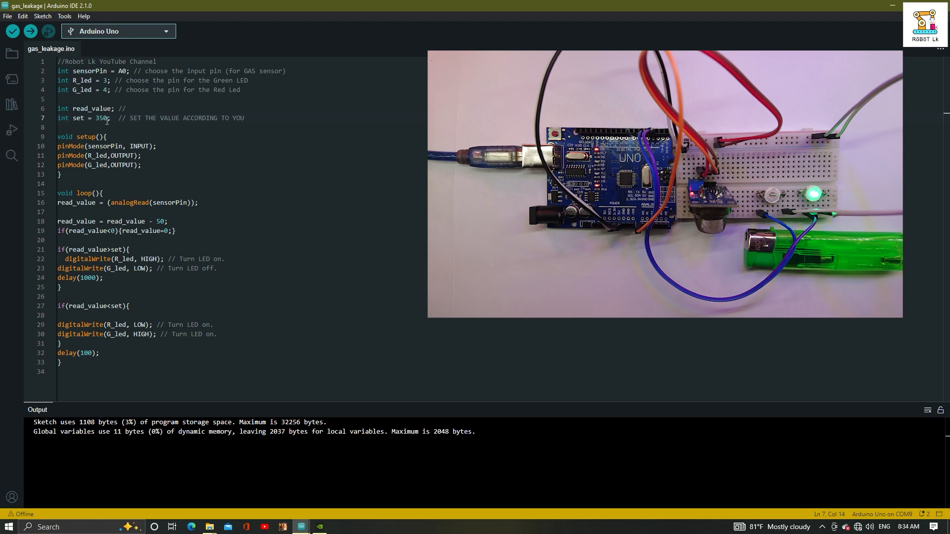
- Change 'int set = 350;' to 750 and upload the sketch to the board
double_click(101, 117)
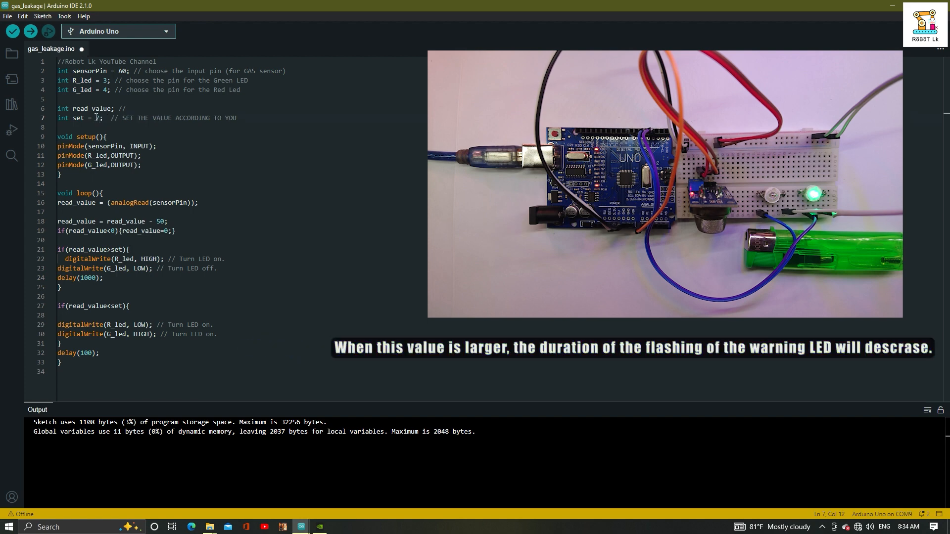
text(50)
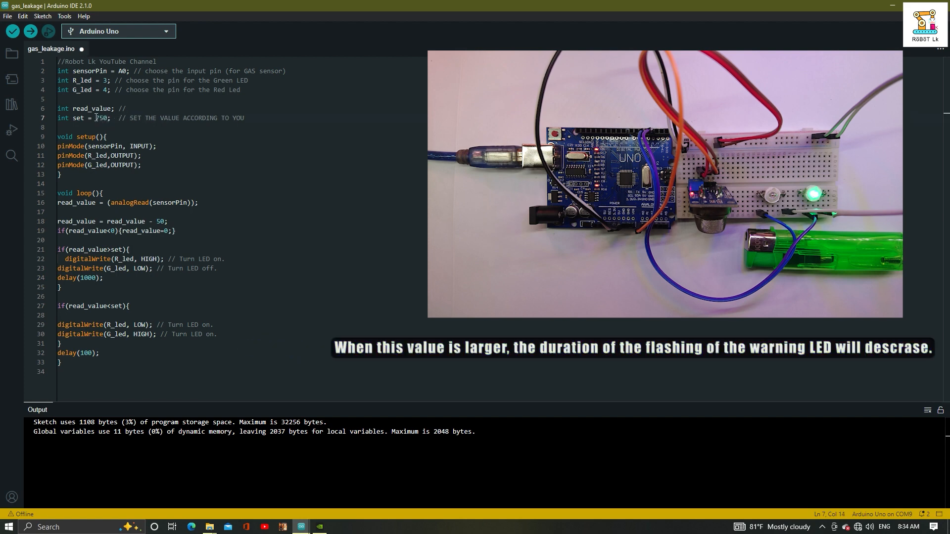
click(29, 31)
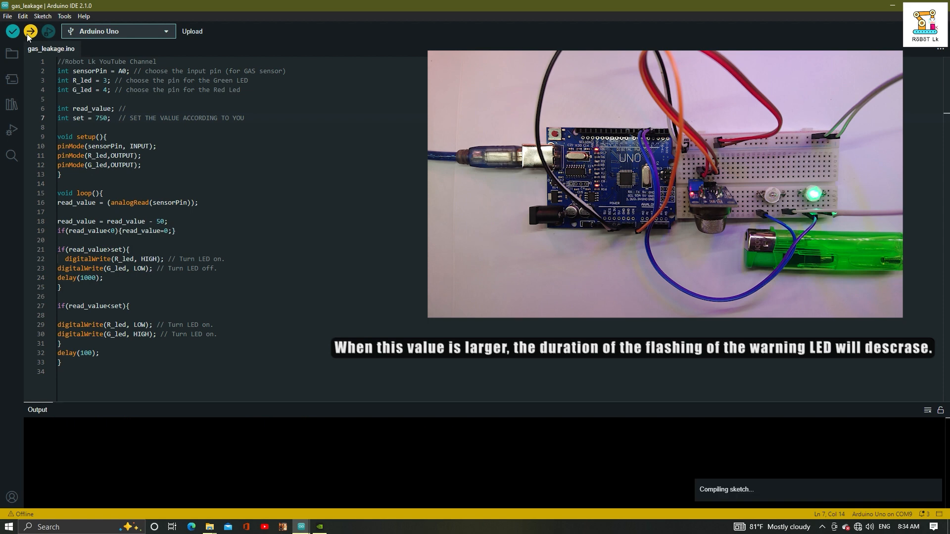